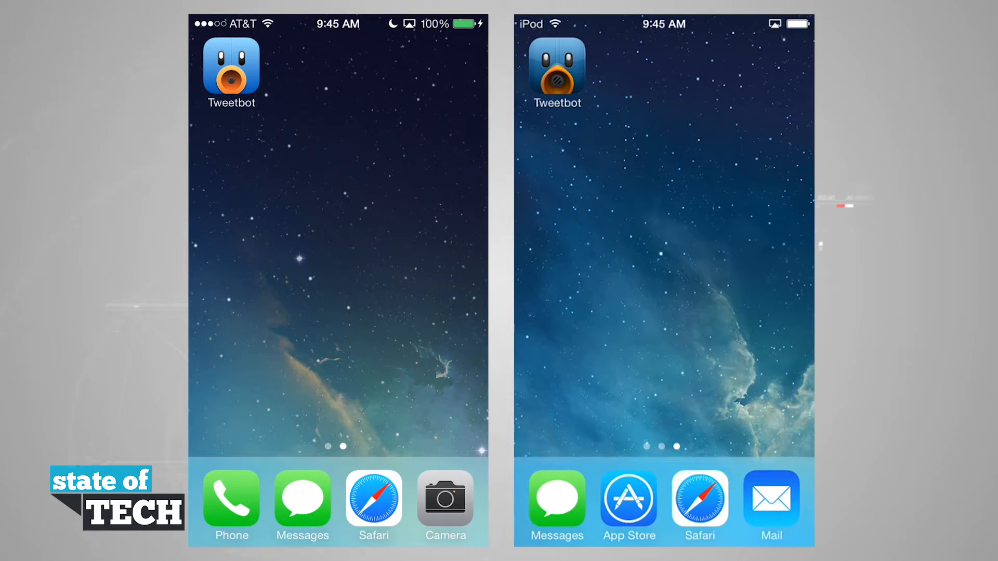
# - Launch Tweetbot on both devices so each shows its home Timeline
pyautogui.click(231, 69)
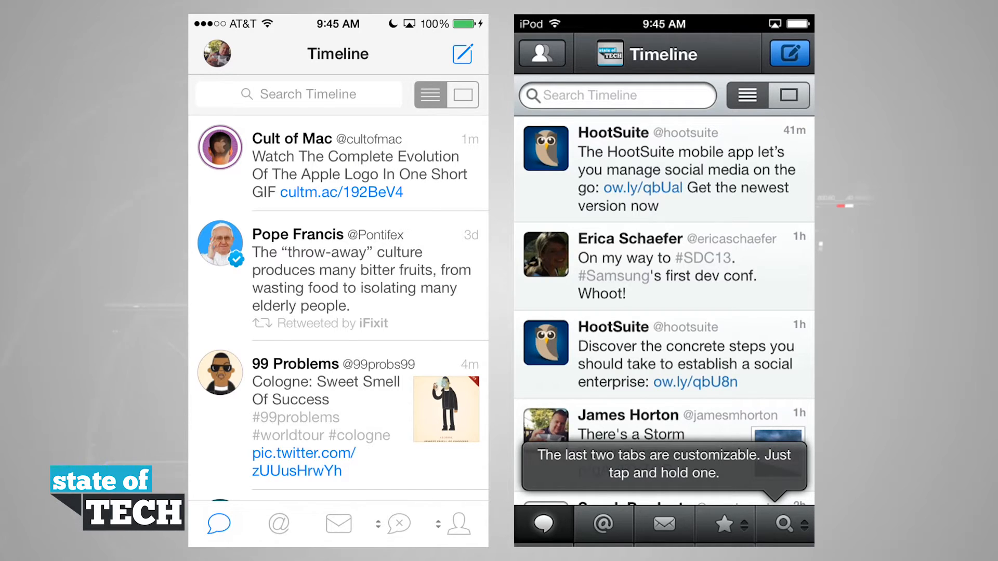
pyautogui.click(278, 524)
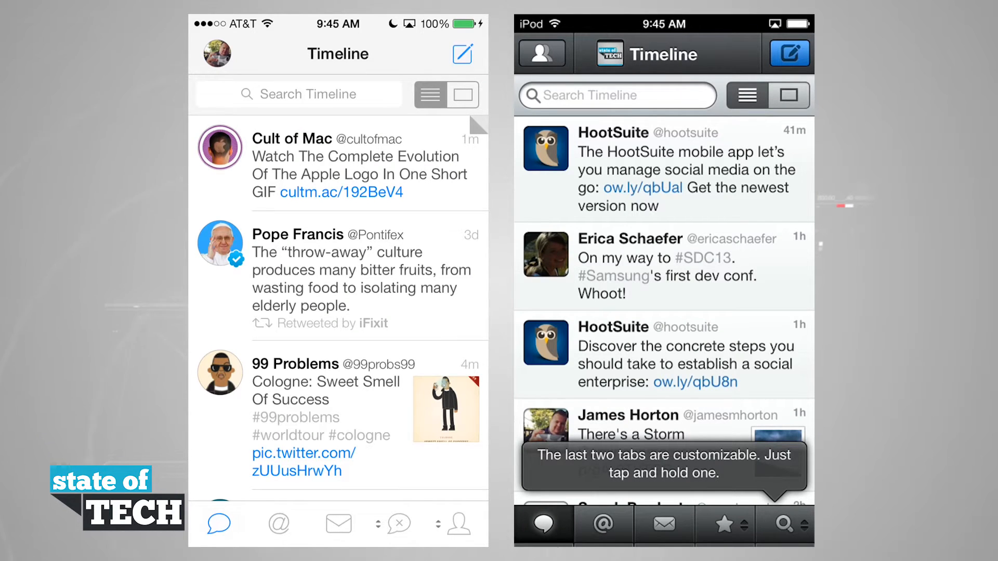
pyautogui.click(462, 53)
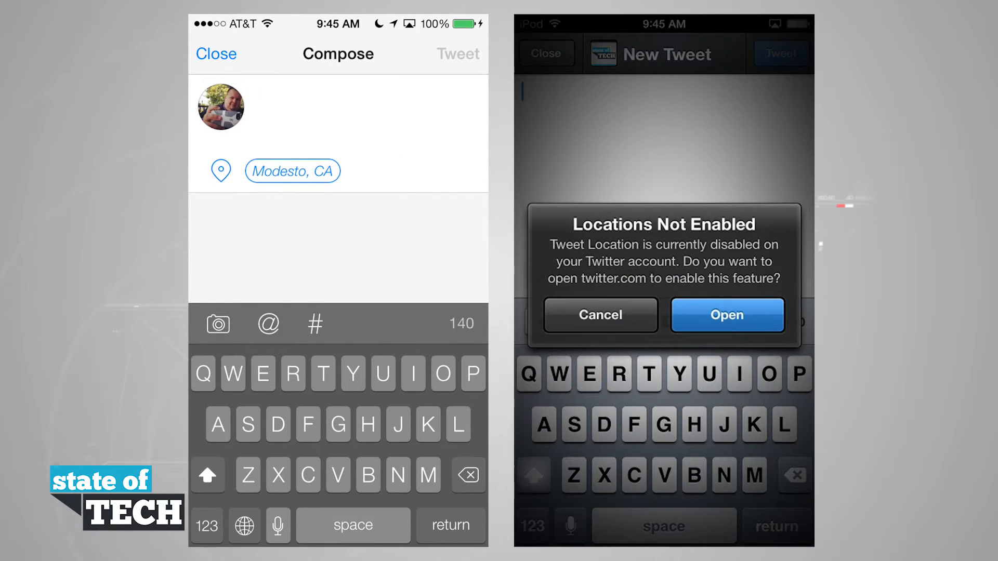
pyautogui.click(727, 314)
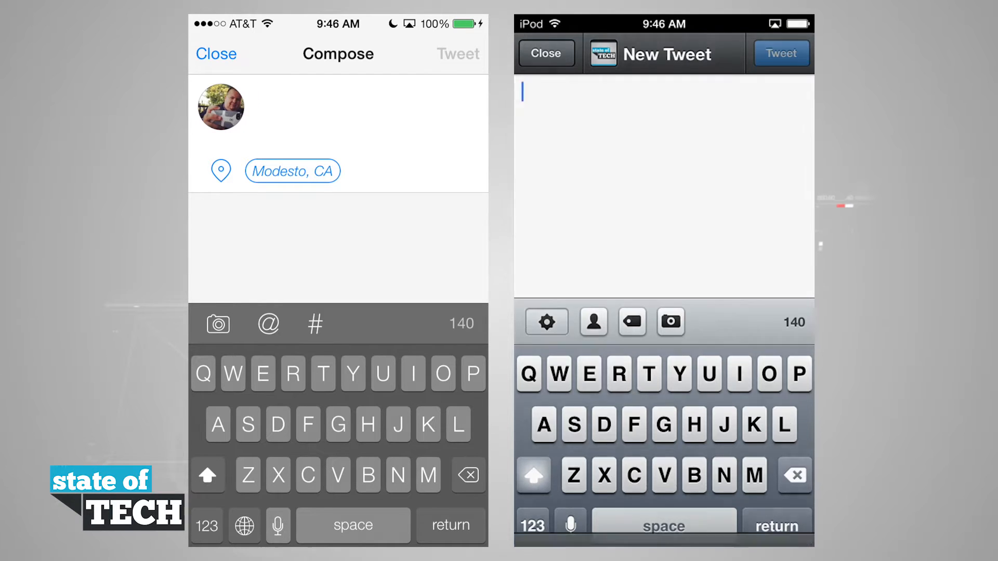
pyautogui.click(546, 321)
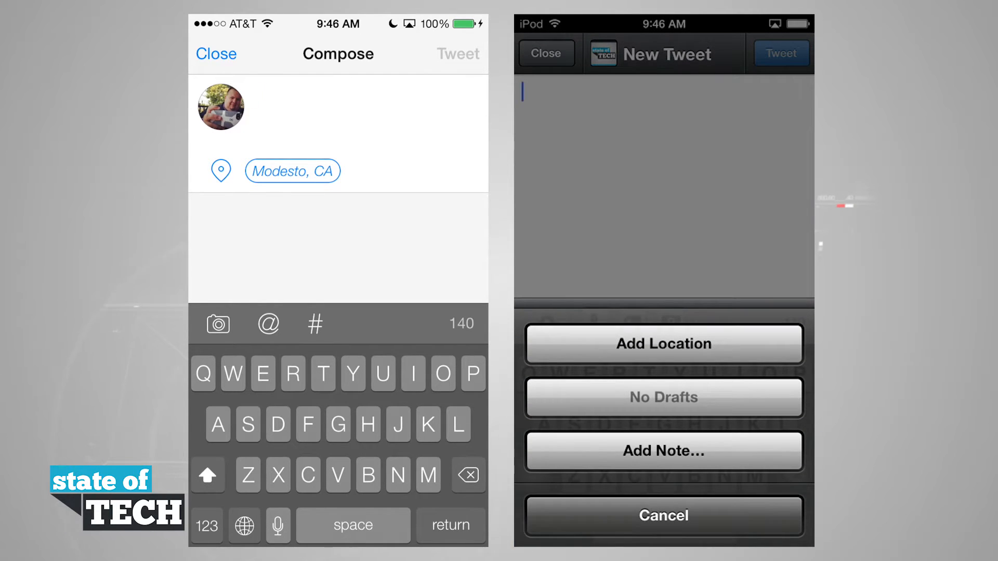
pyautogui.click(664, 515)
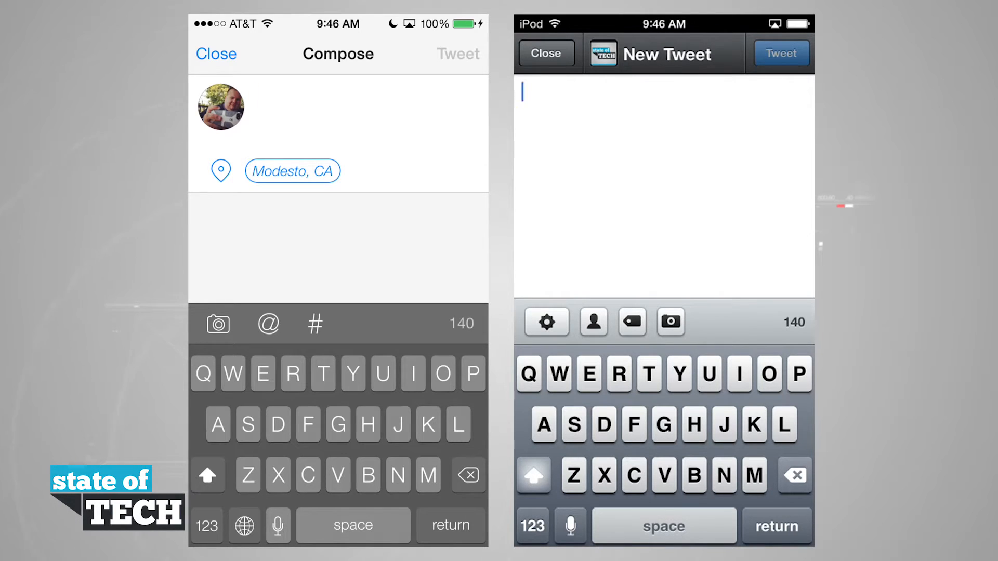
pyautogui.click(217, 53)
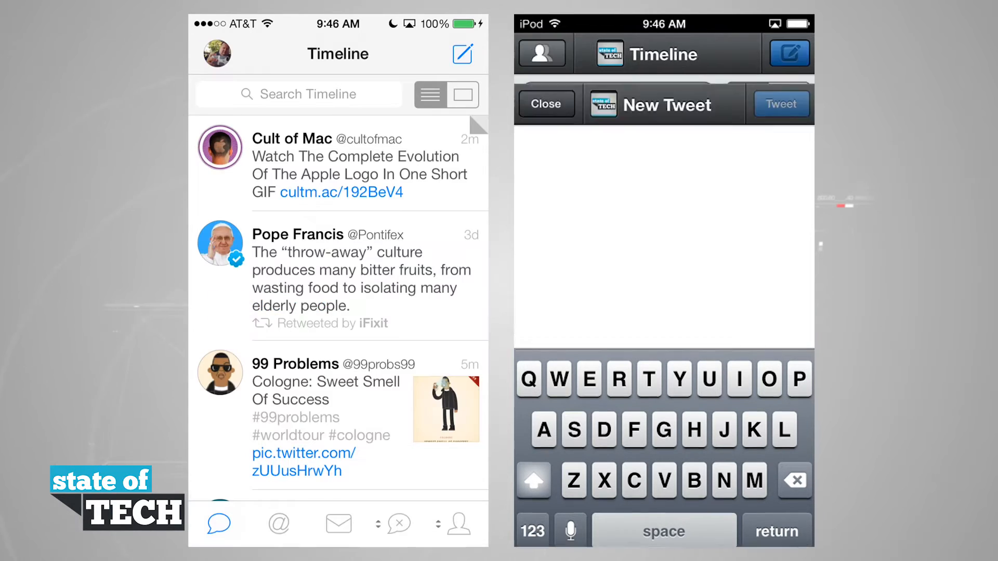
# - Show the accounts list, then the Lists screen with Design, Games, iOS, Tech and others
pyautogui.click(546, 104)
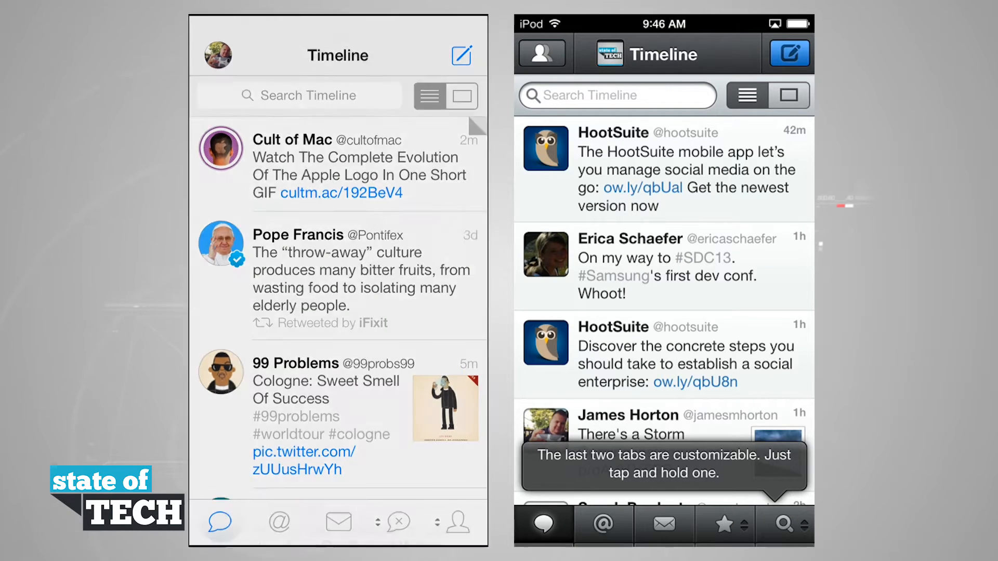
pyautogui.click(542, 53)
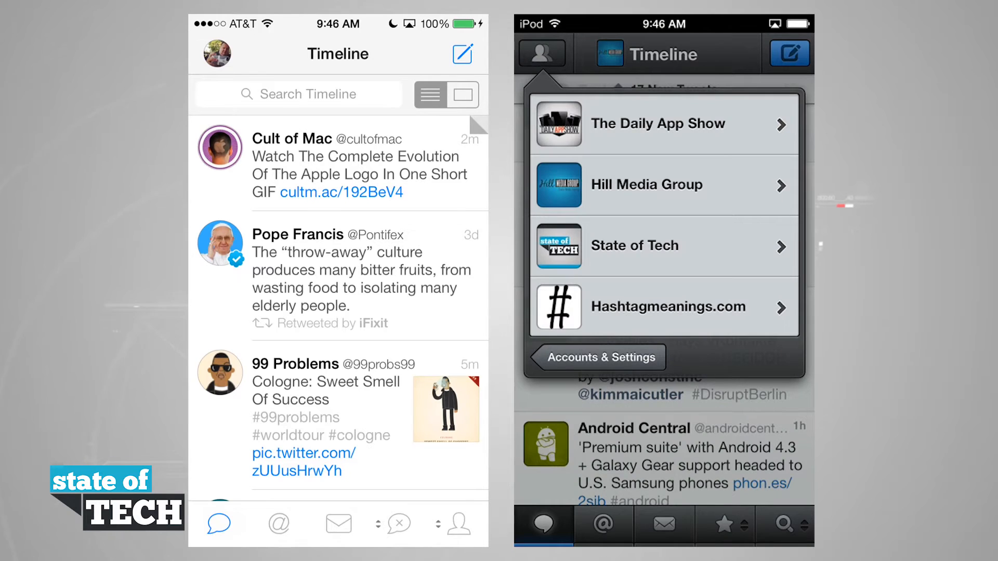
pyautogui.click(633, 245)
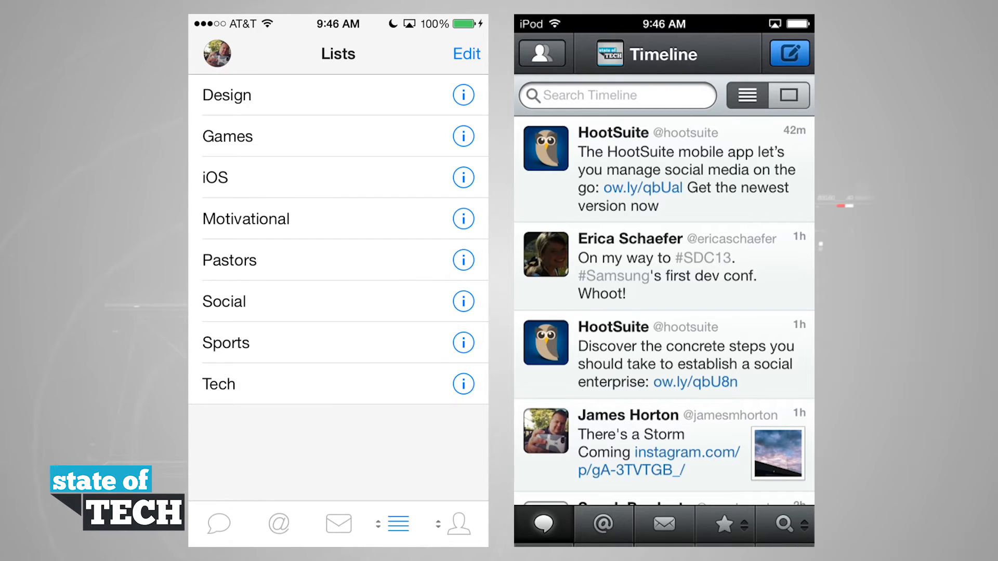
# - Show the Search page, then switch the customizable tab to Mute Filters
pyautogui.click(398, 524)
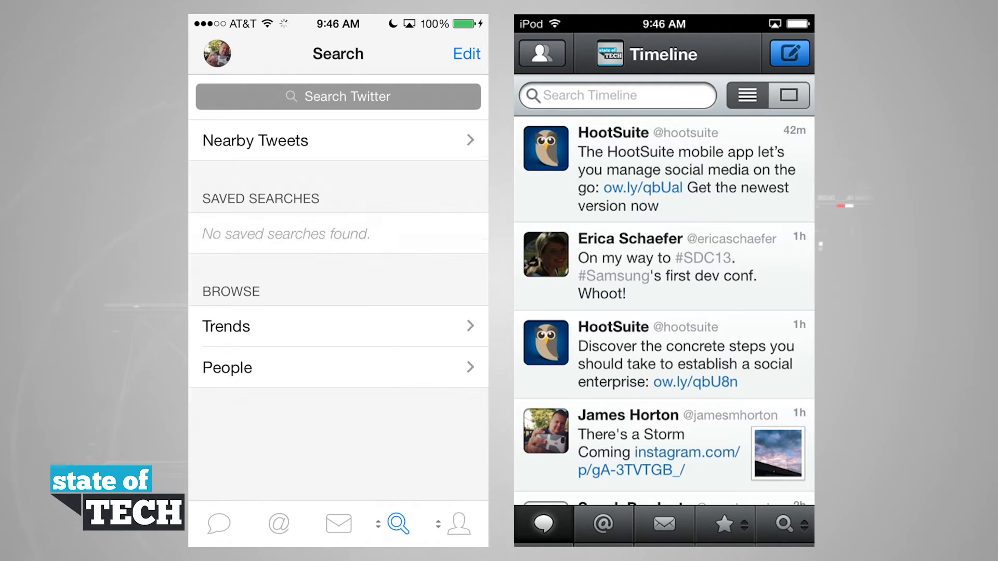
pyautogui.click(218, 524)
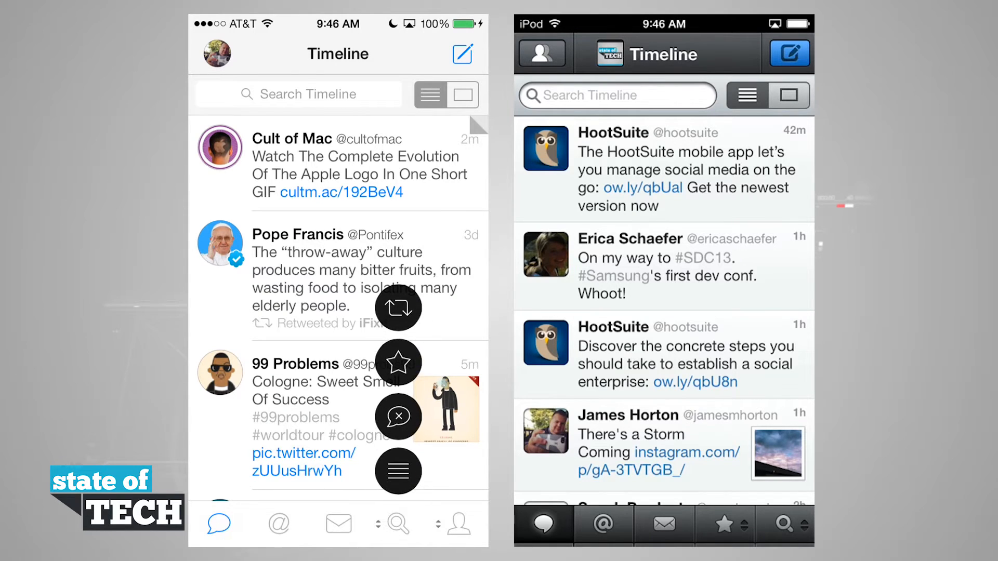
pyautogui.click(398, 524)
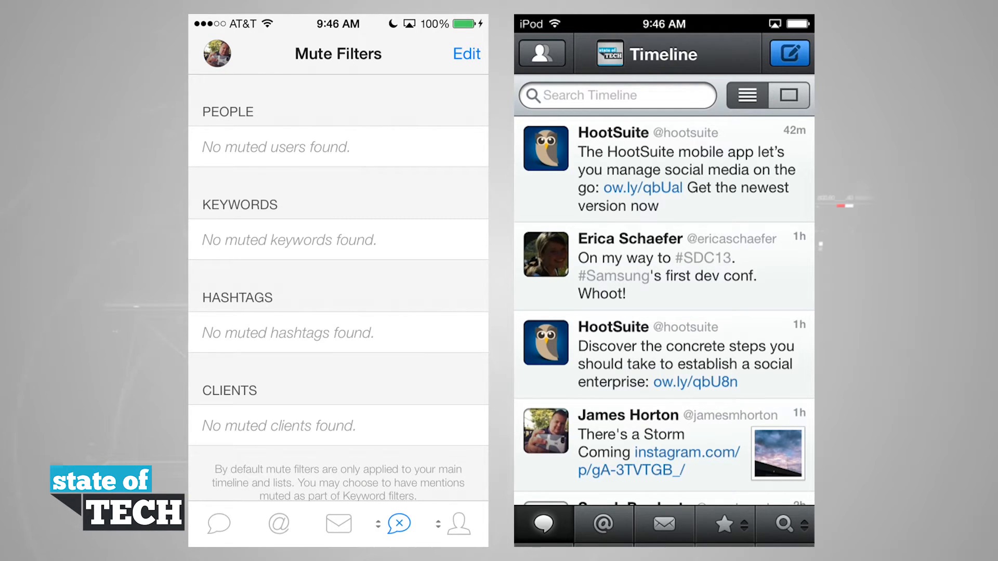
# - Start and cancel adding a mute filter, then return to the home Timeline
pyautogui.click(466, 53)
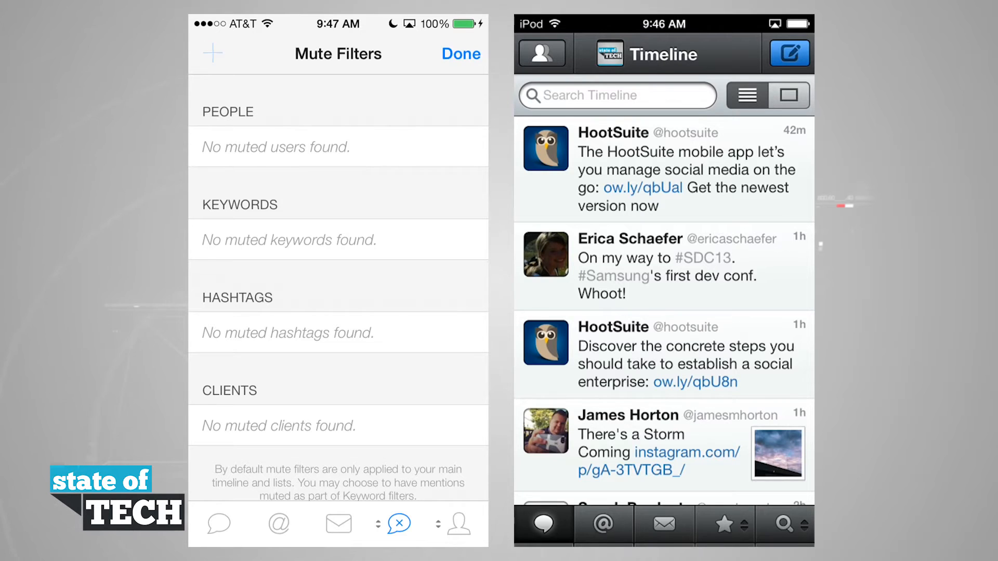
pyautogui.click(212, 53)
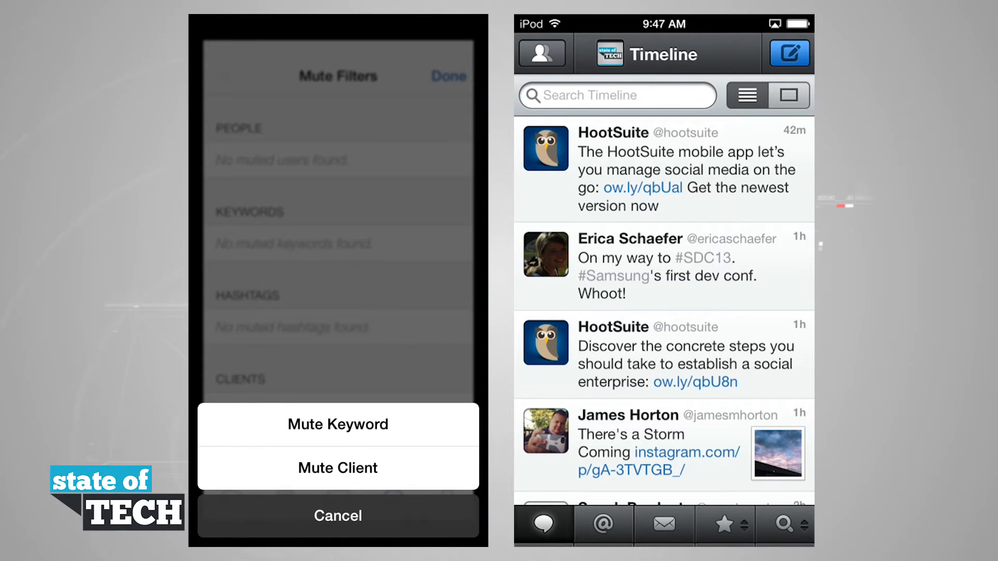
pyautogui.click(337, 516)
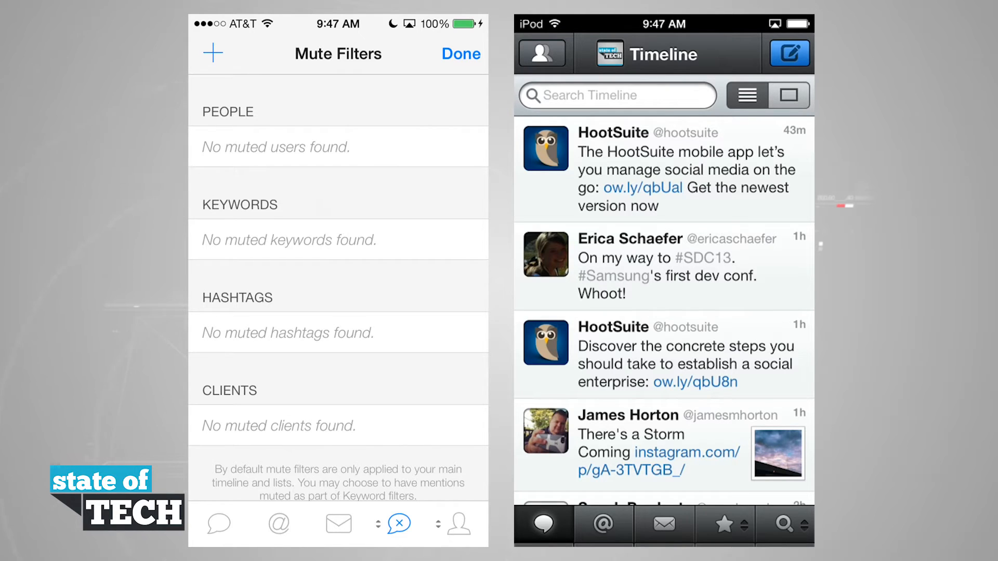
pyautogui.click(461, 53)
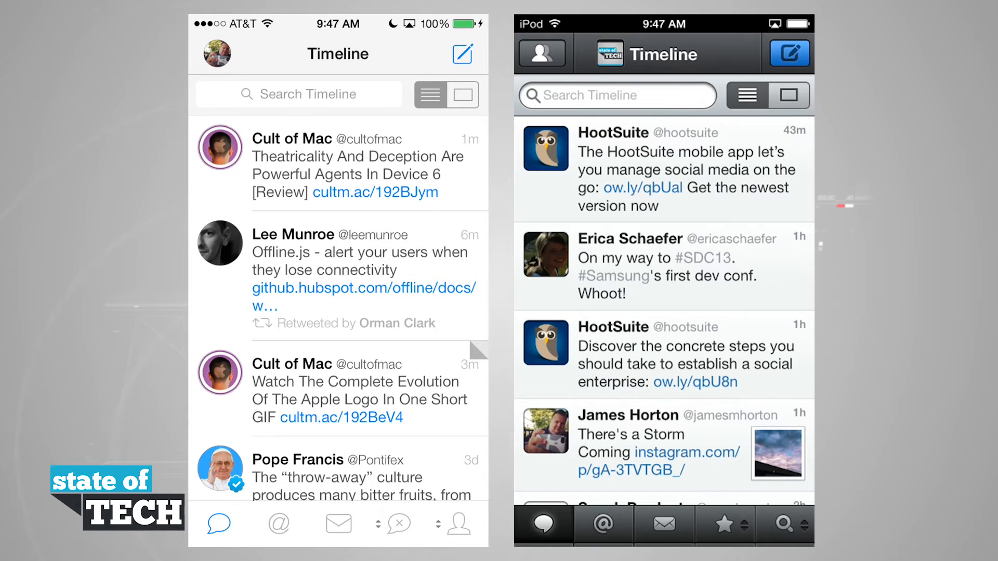
# - In Settings, turn on Post In Background
pyautogui.click(217, 53)
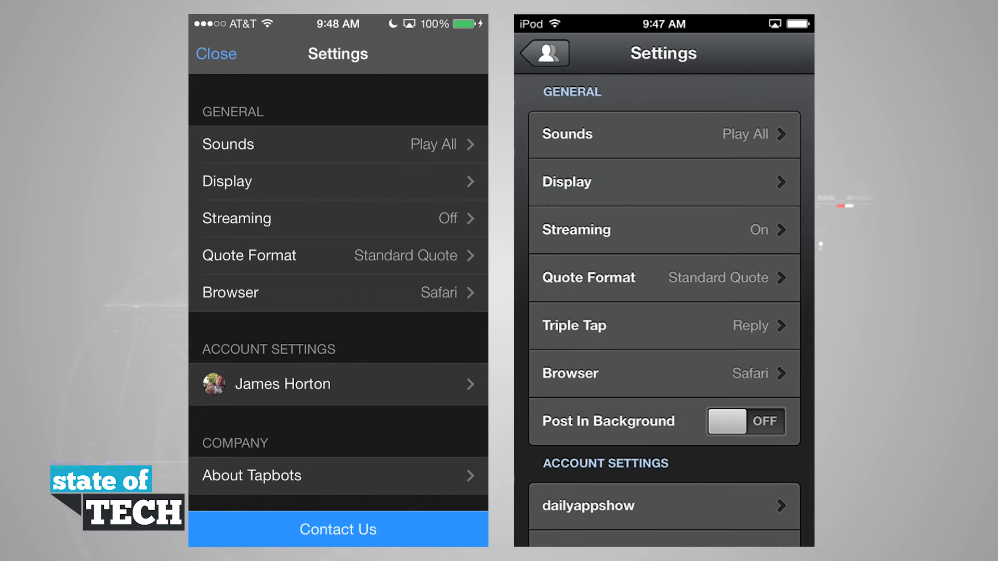
pyautogui.click(746, 421)
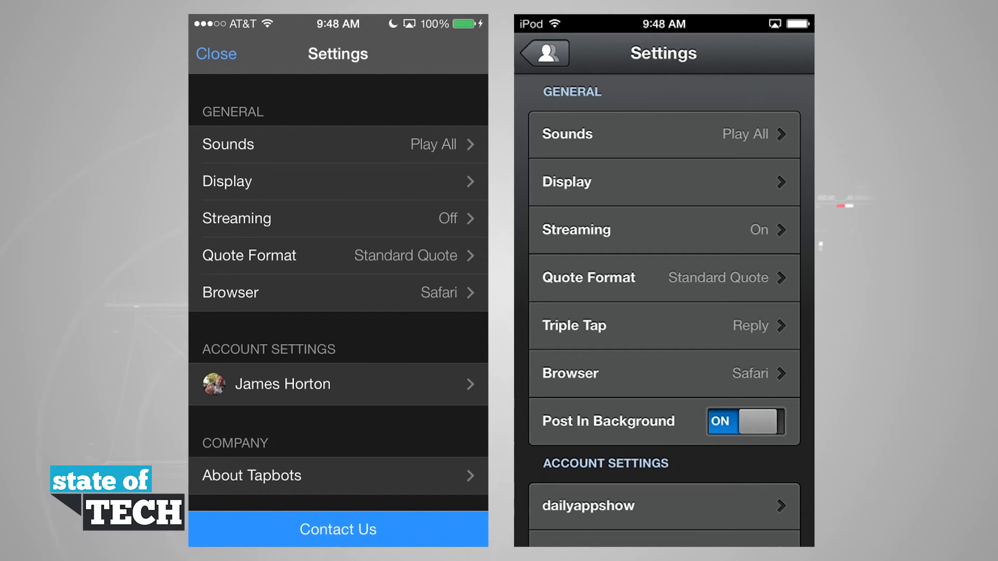
pyautogui.click(744, 421)
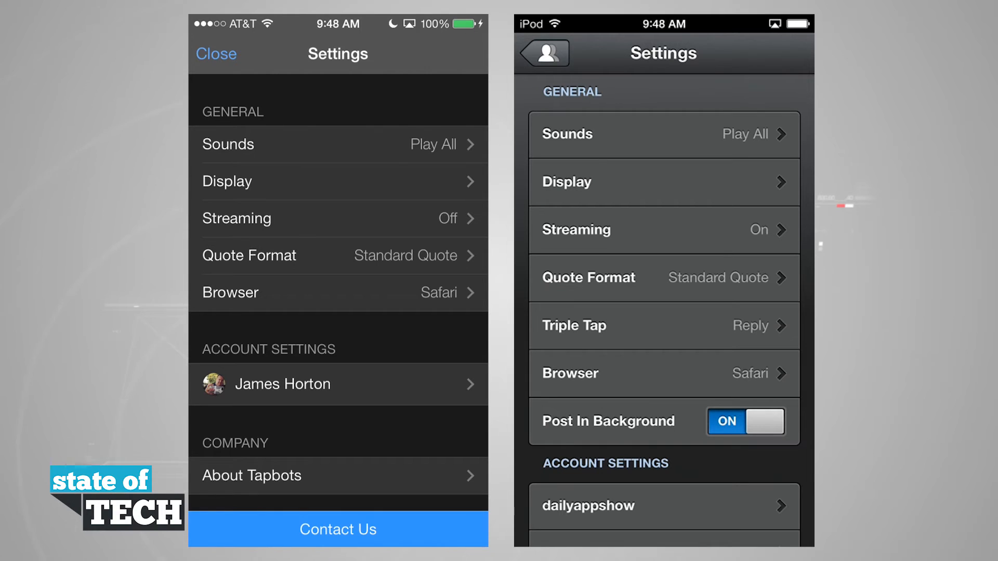
# - Show and dismiss the account picker, then leave for the home screen
pyautogui.click(338, 383)
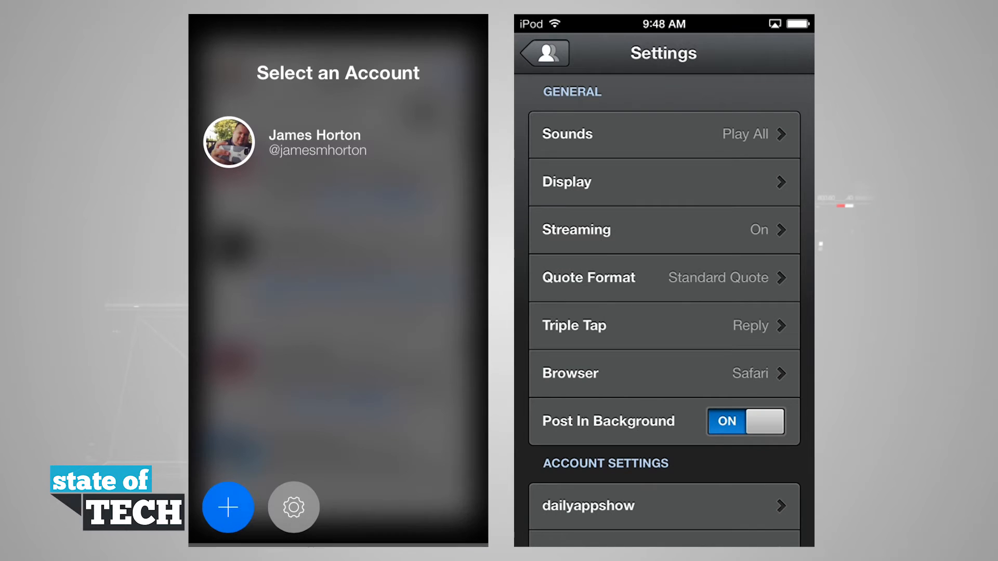
pyautogui.click(543, 53)
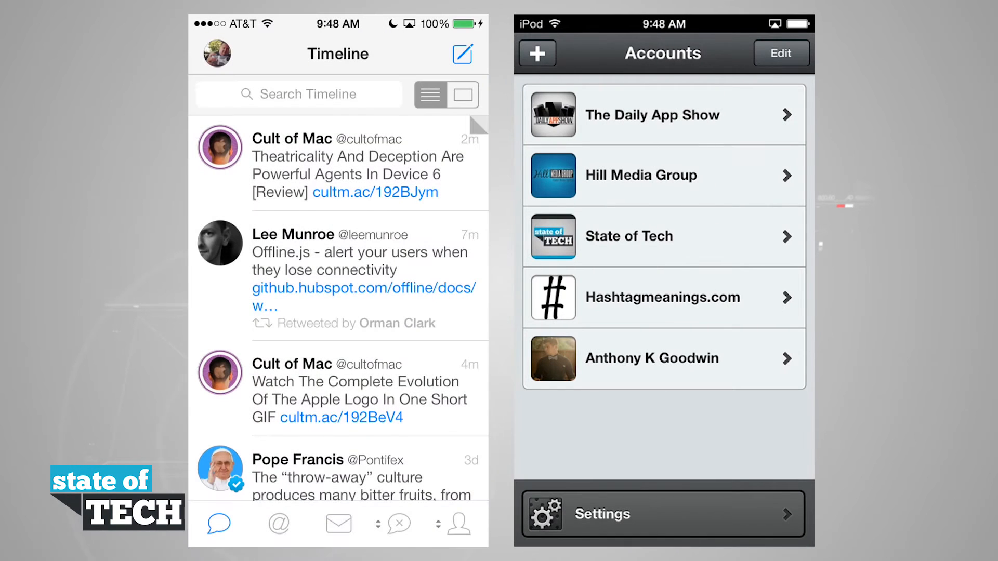
pyautogui.click(663, 236)
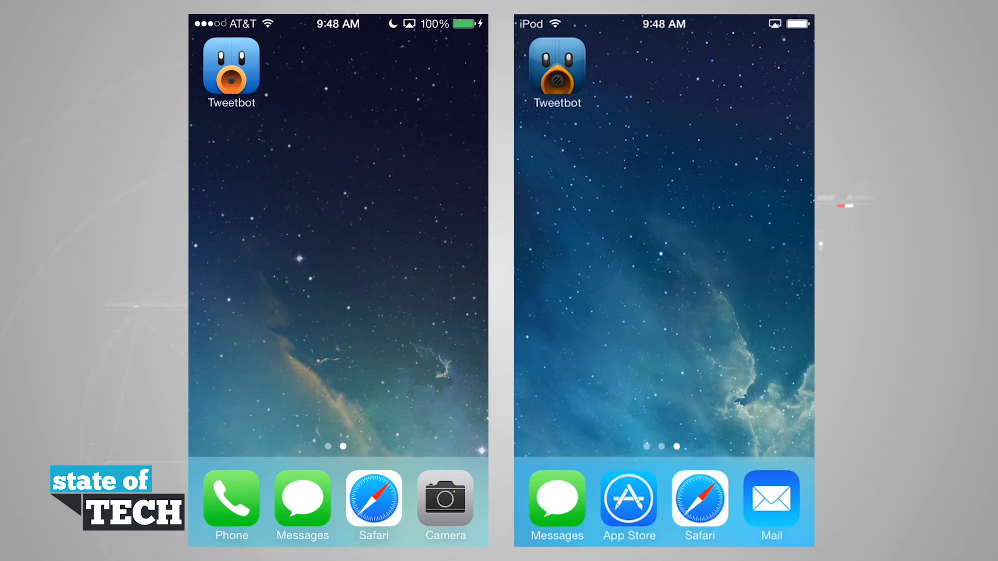
# - Relaunch Tweetbot on both devices to show the Timelines again
pyautogui.click(557, 69)
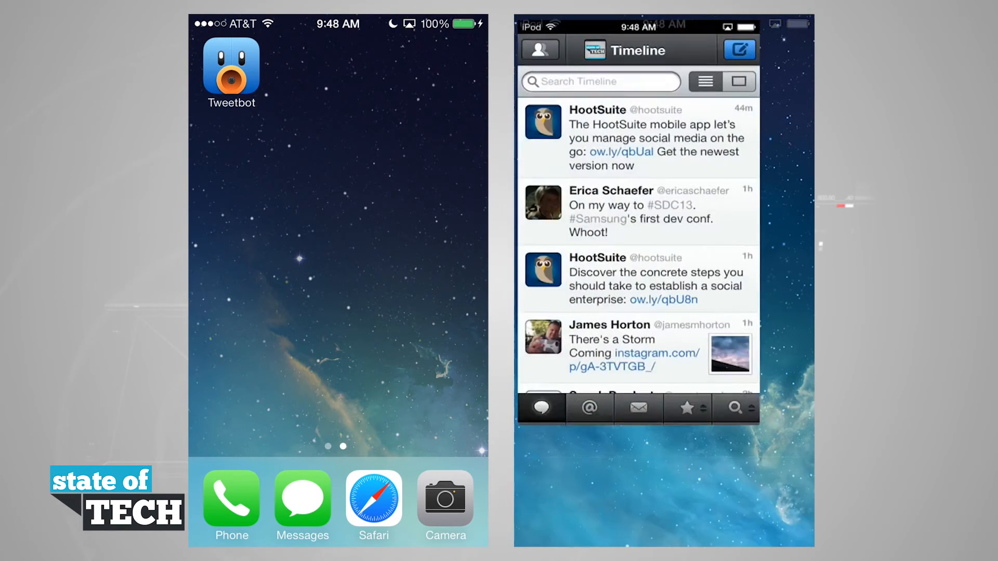
pyautogui.click(231, 69)
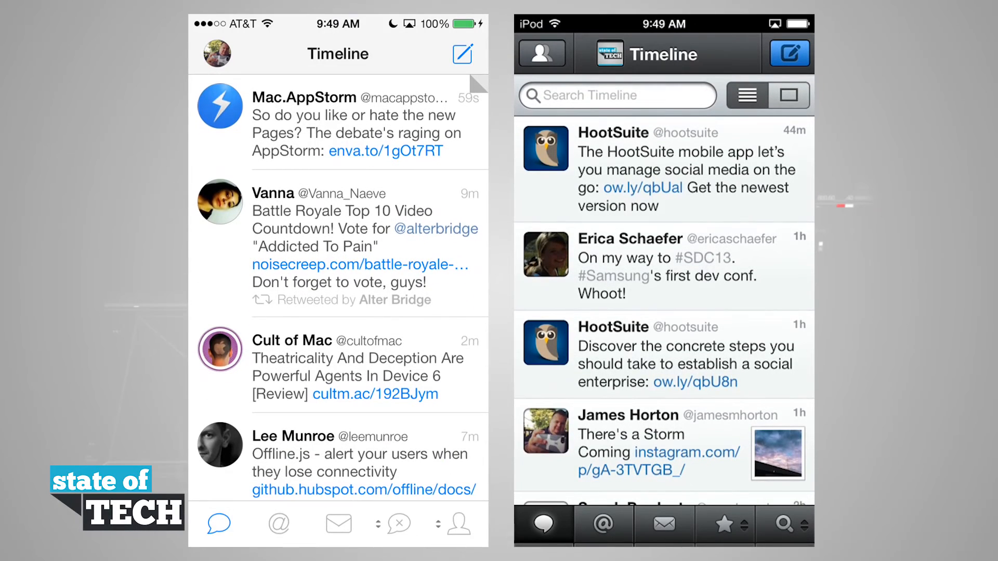
pyautogui.scroll(-3)
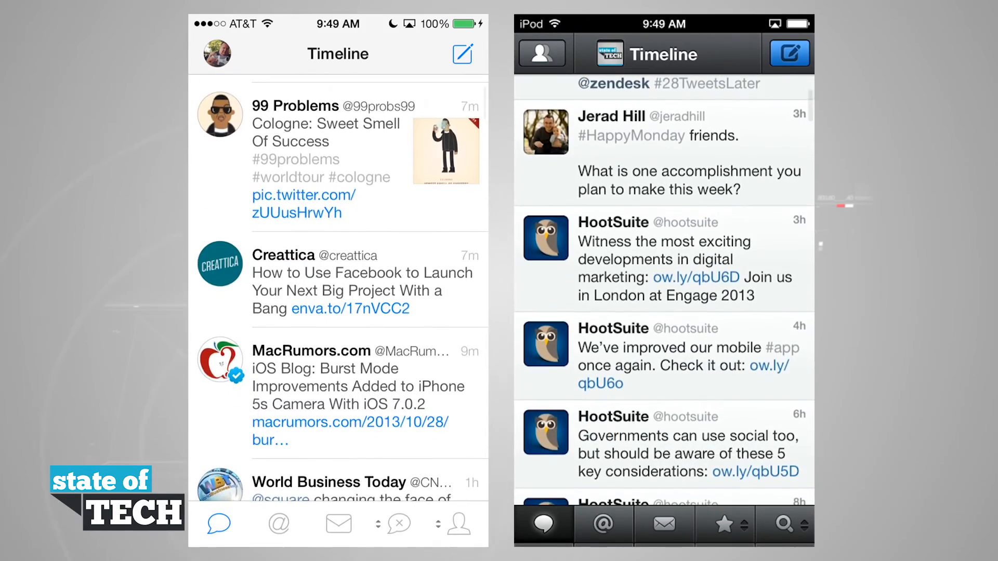
pyautogui.scroll(-3)
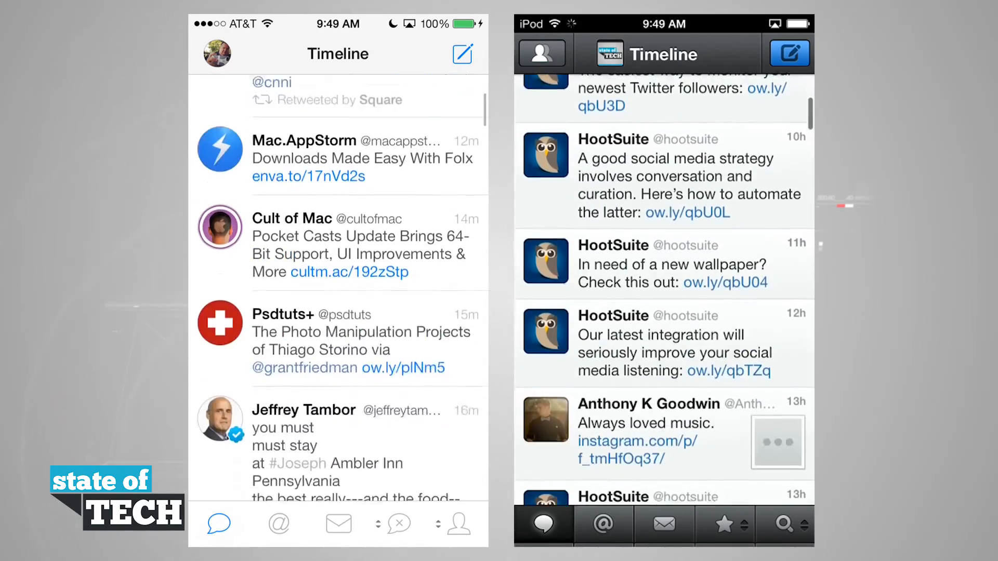
pyautogui.scroll(-3)
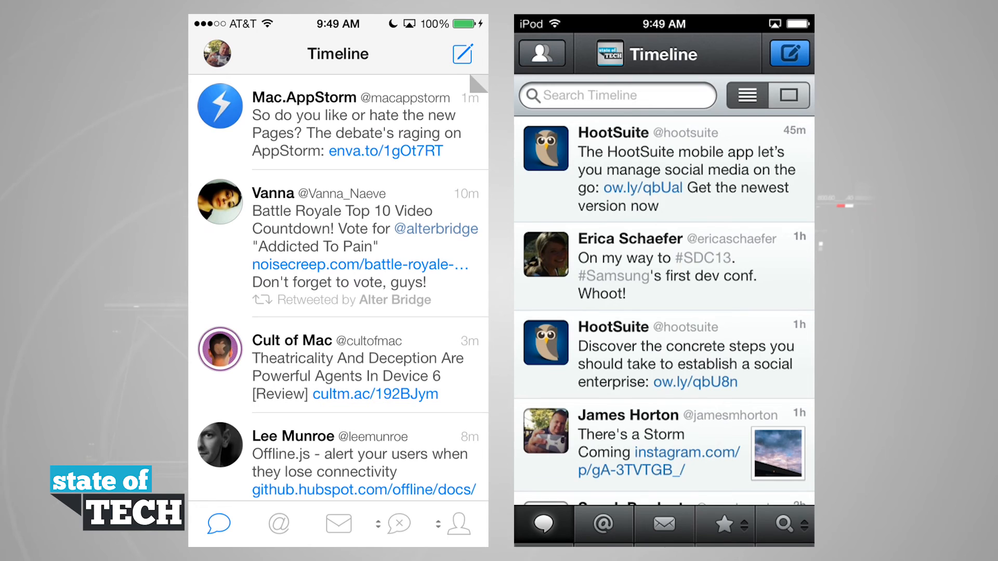
pyautogui.click(602, 526)
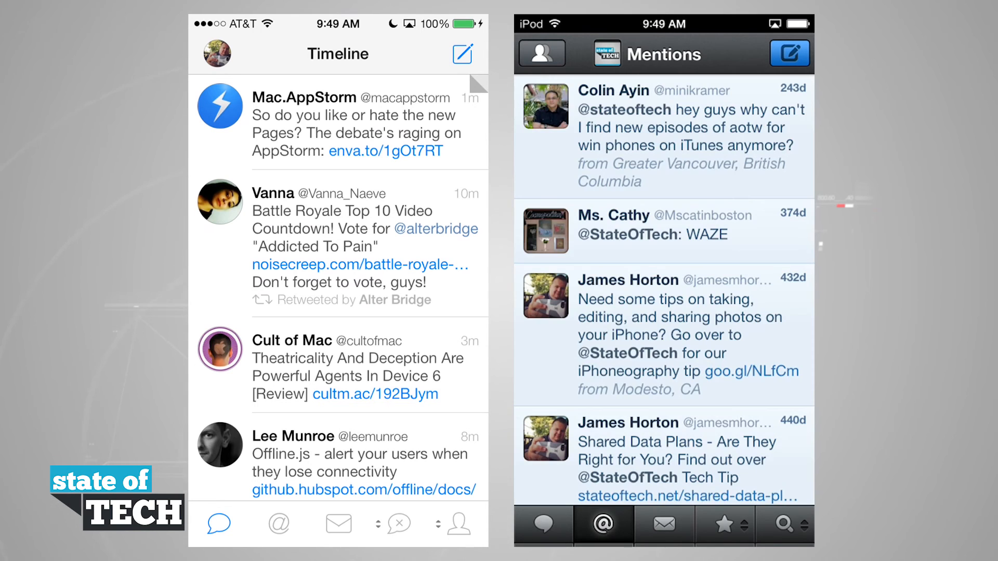
pyautogui.click(724, 526)
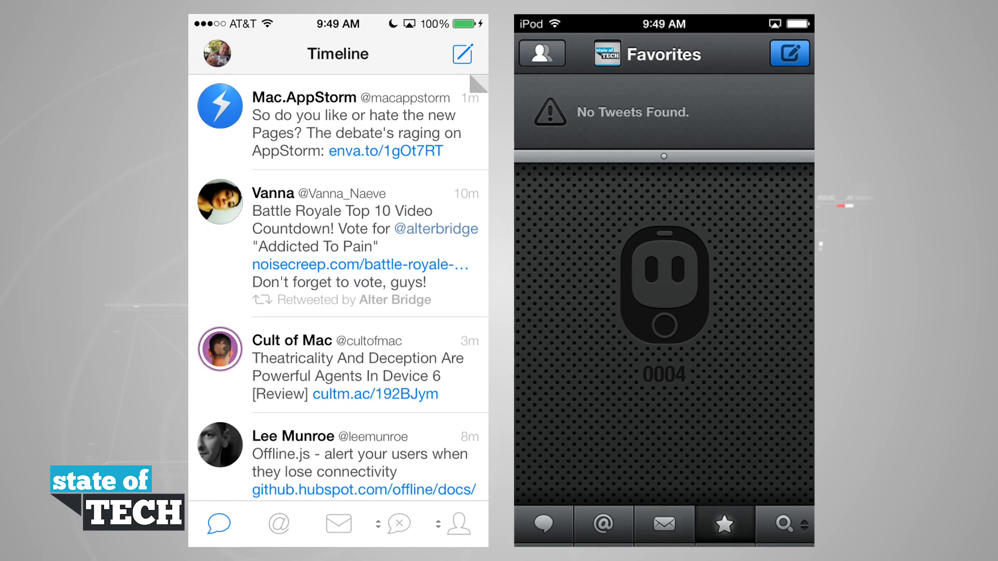
pyautogui.click(543, 525)
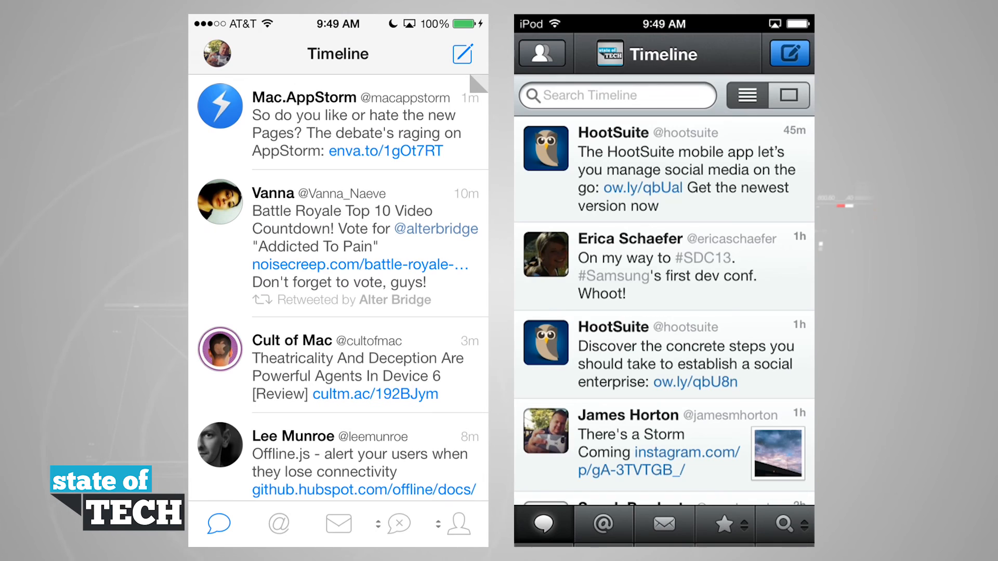